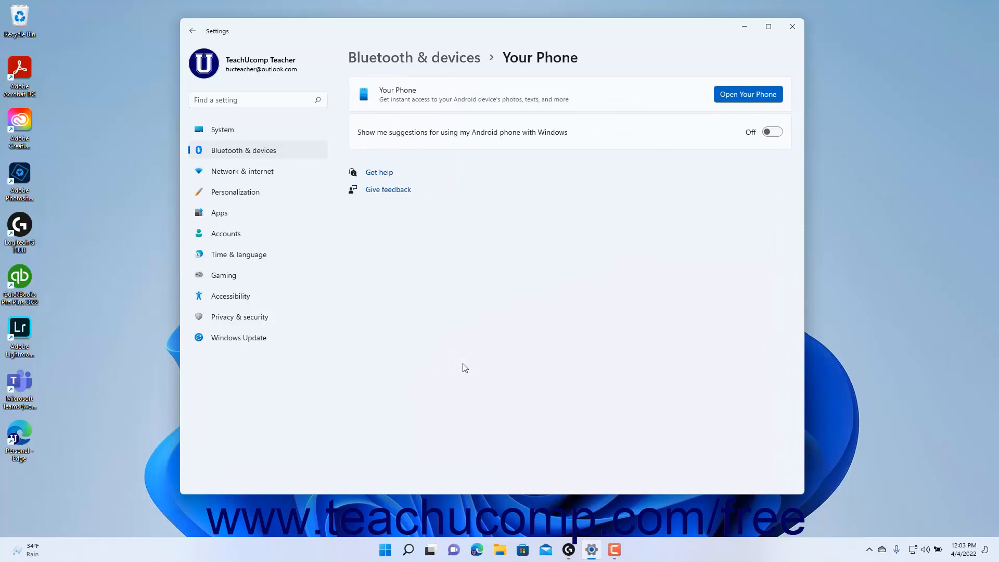
mouse_move(728, 194)
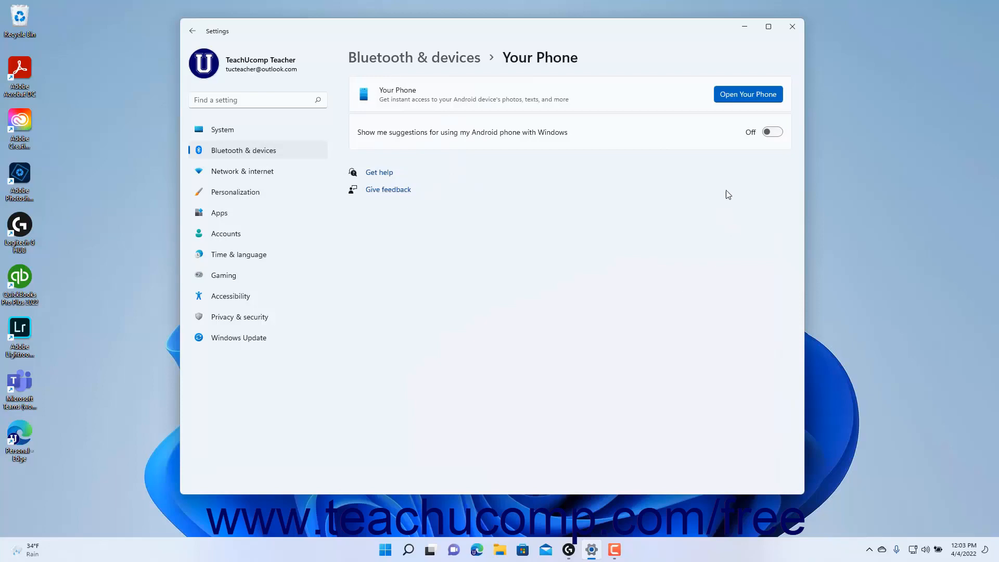
mouse_move(748, 99)
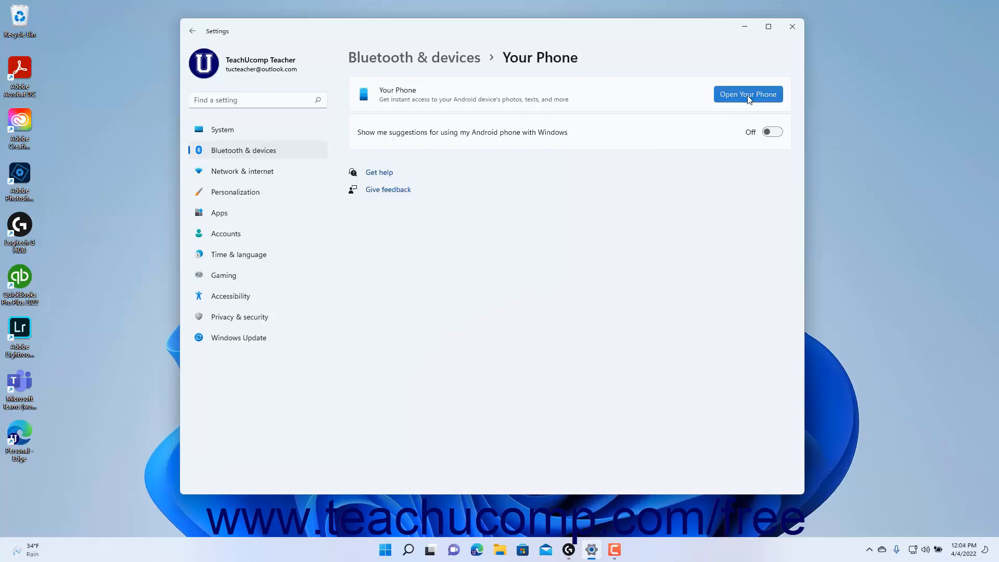
Launch the Phone Link app from the Your Phone settings page
left_click(748, 94)
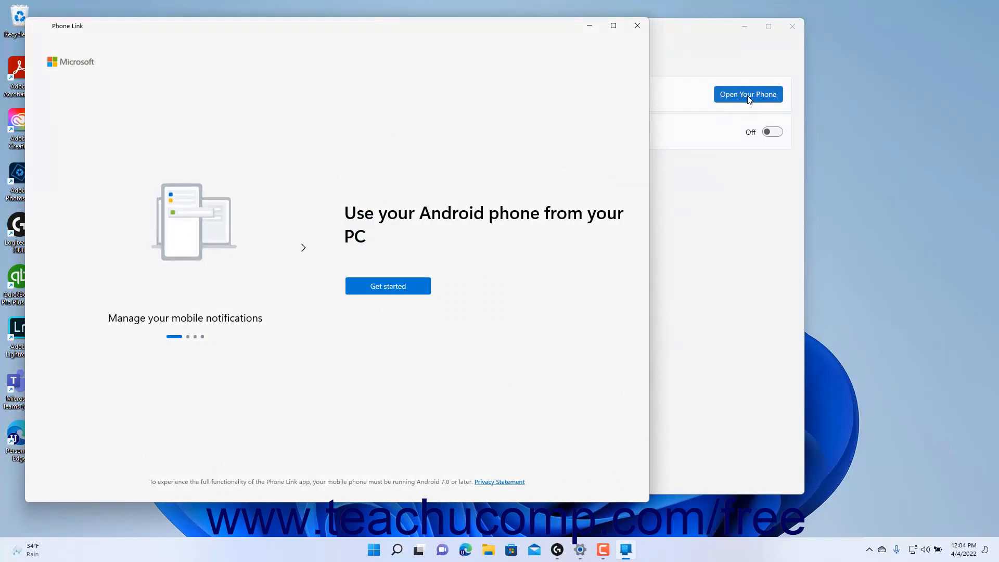
Close the Phone Link window, returning to the Your Phone settings page
left_click(637, 25)
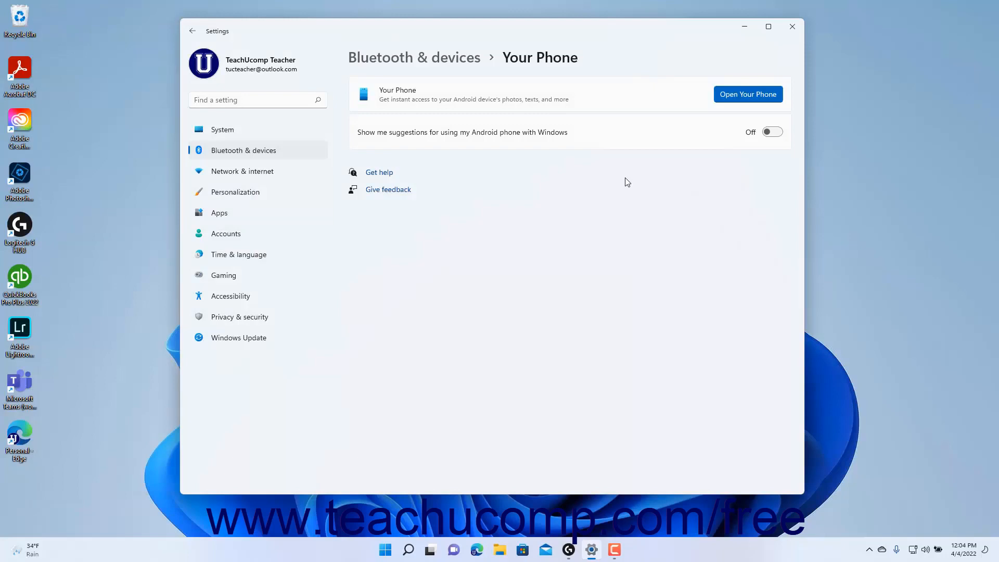
mouse_move(786, 145)
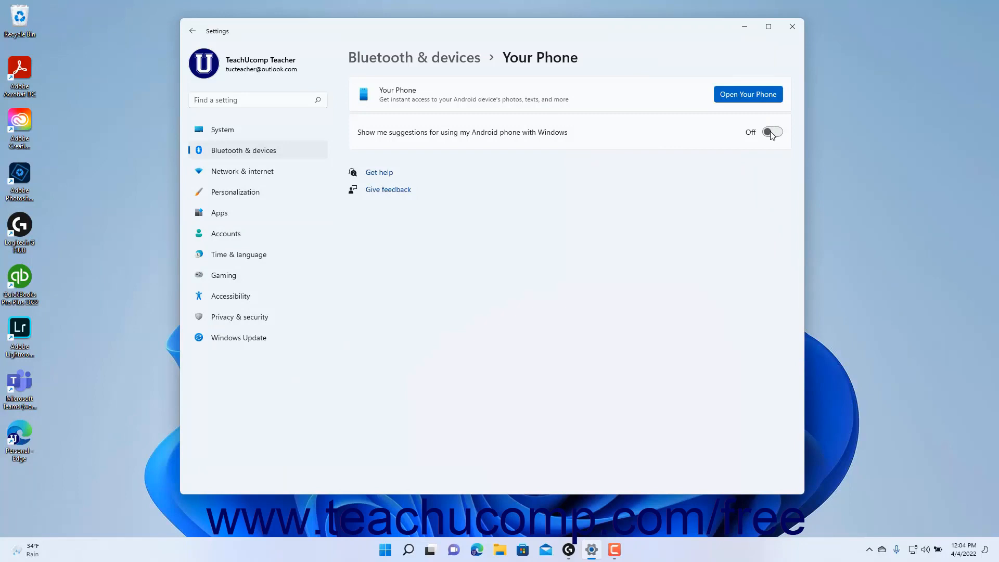
left_click(771, 132)
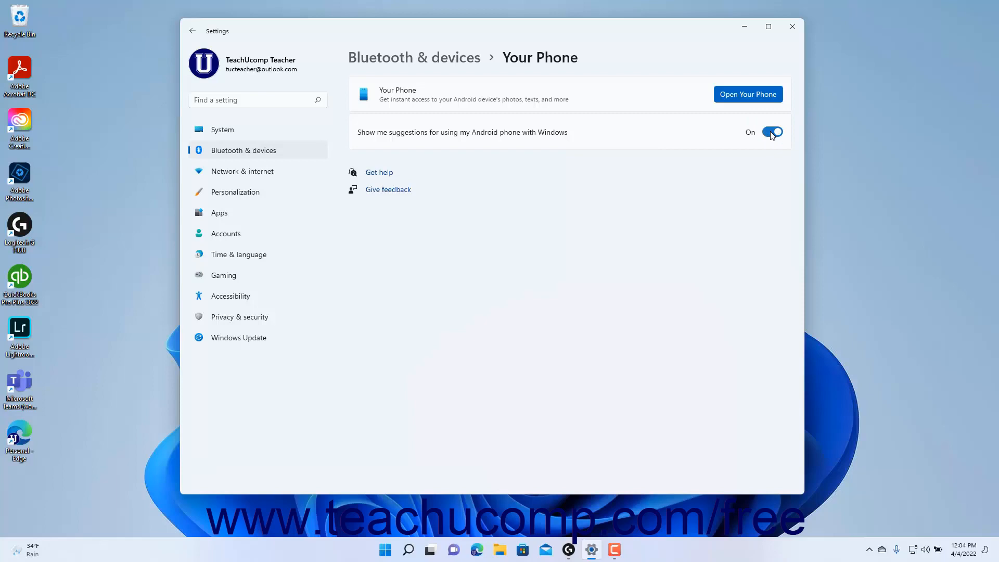
left_click(772, 131)
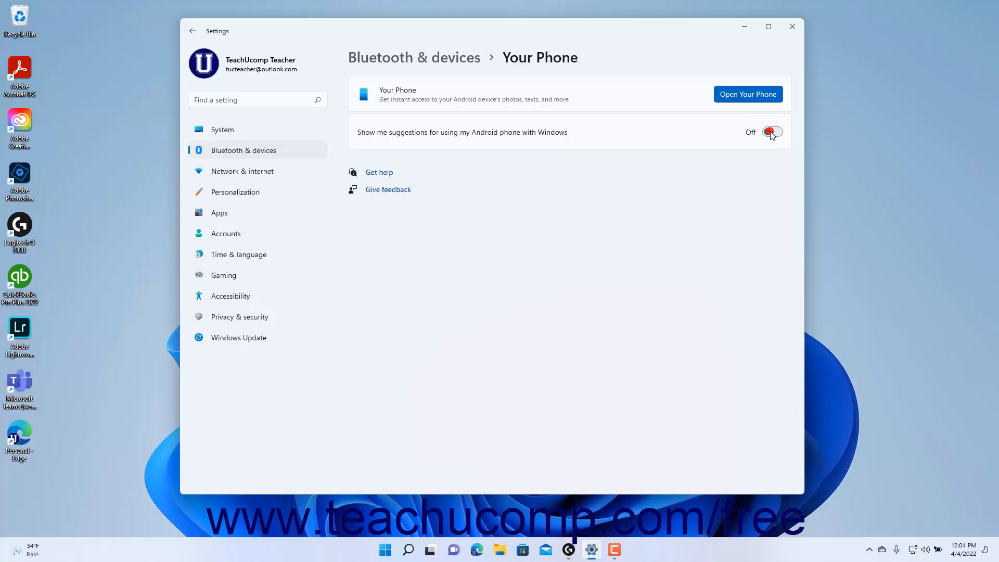